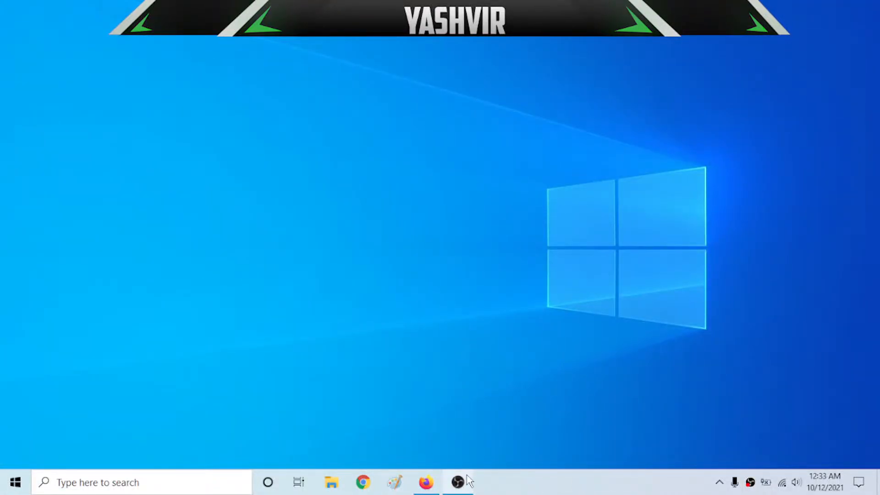
Bring the Firefox window with the Netflix home page to the front from the taskbar.
{"action": "left_click", "coordinate": [457, 482]}
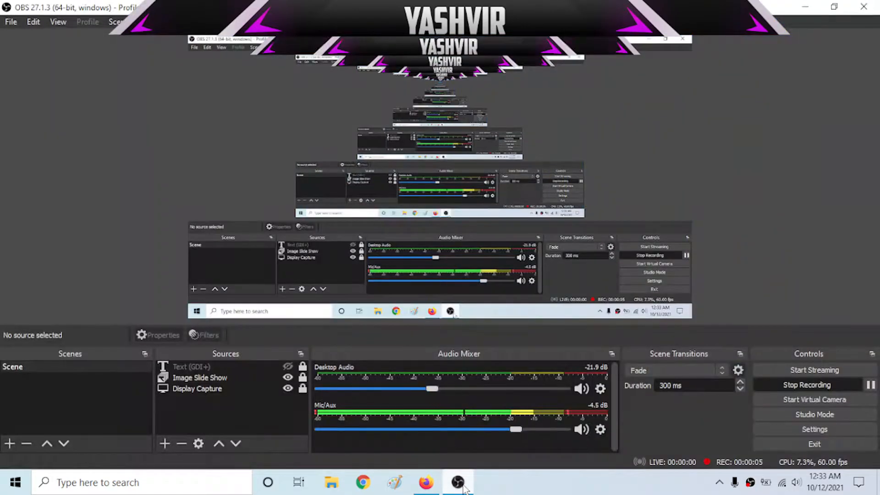
{"action": "left_click", "coordinate": [458, 482]}
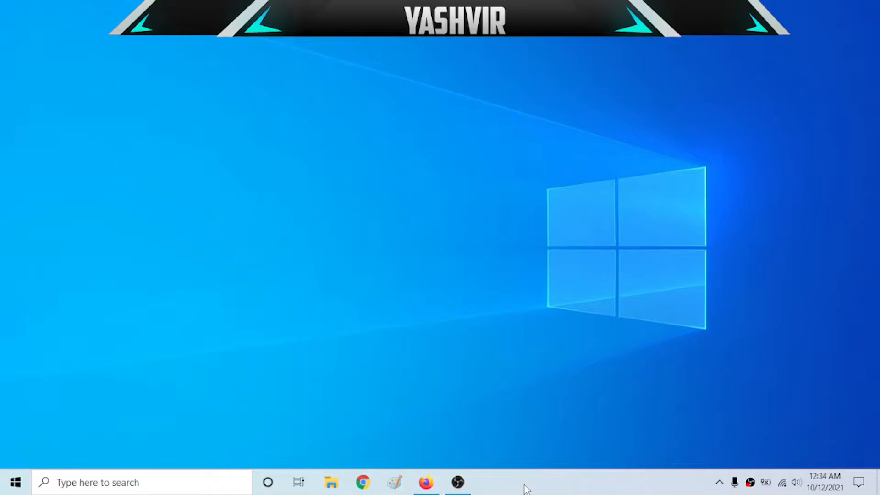
{"action": "mouse_move", "coordinate": [426, 483]}
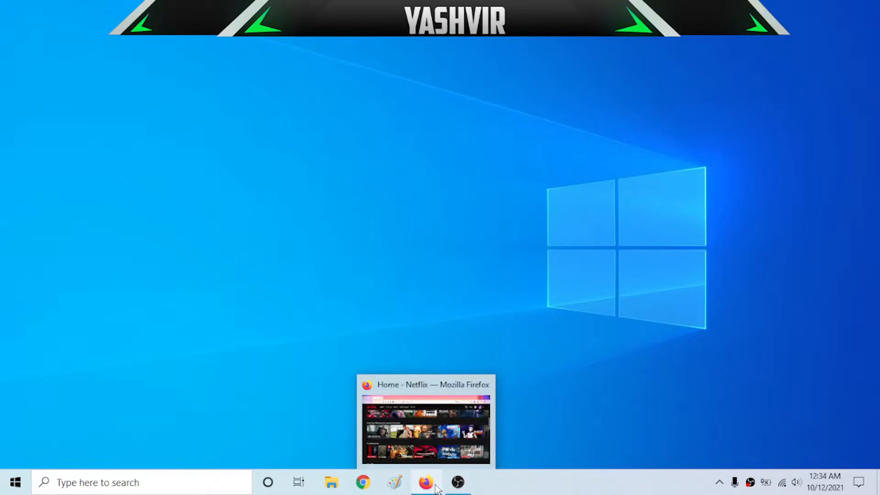
{"action": "left_click", "coordinate": [425, 481]}
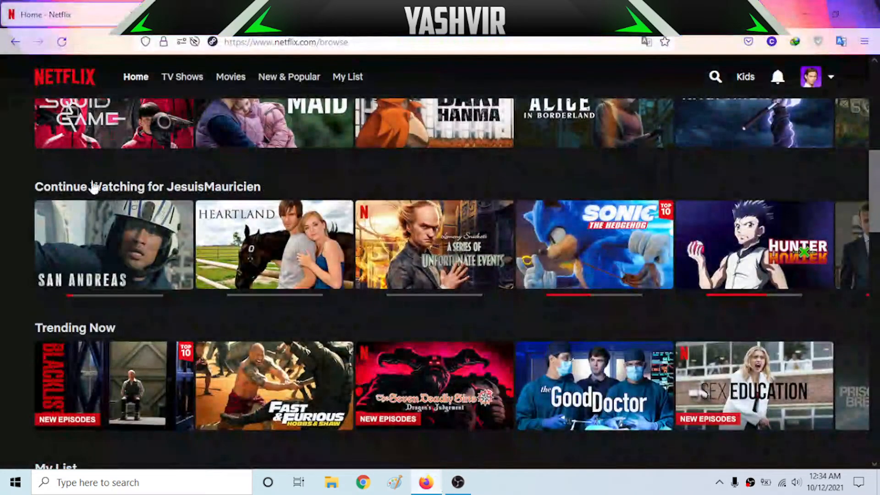
{"action": "mouse_move", "coordinate": [112, 245]}
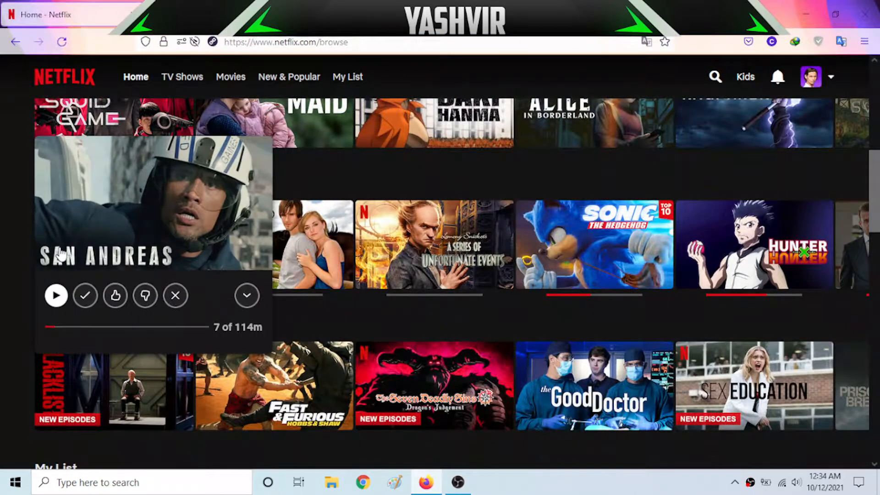
{"action": "mouse_move", "coordinate": [159, 218]}
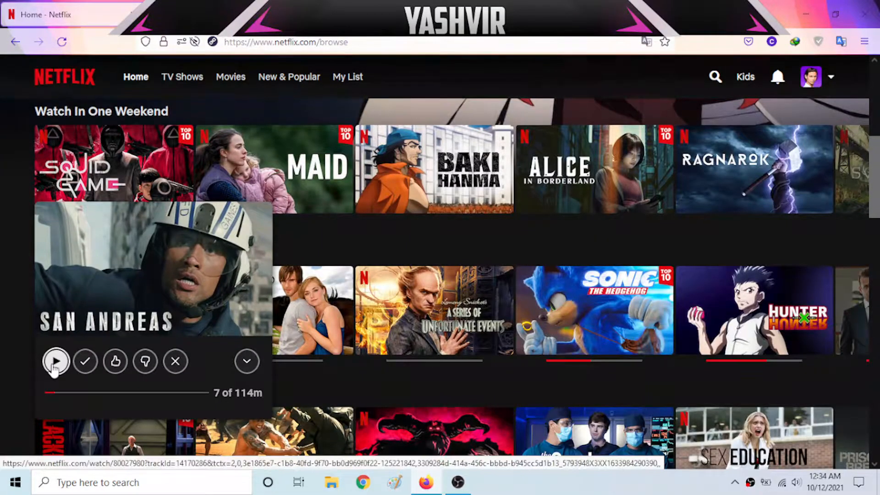
Start San Andreas from Continue Watching, which fails with error F7121-1331.
{"action": "left_click", "coordinate": [55, 361]}
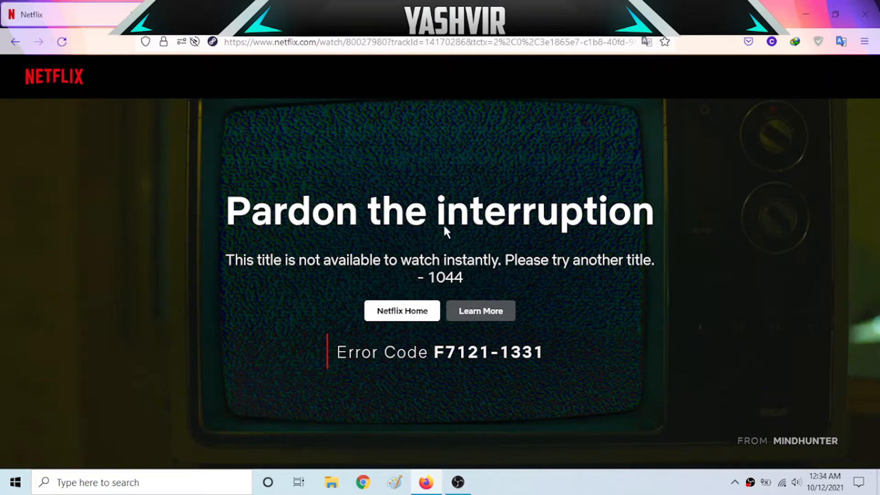
{"action": "mouse_move", "coordinate": [326, 283]}
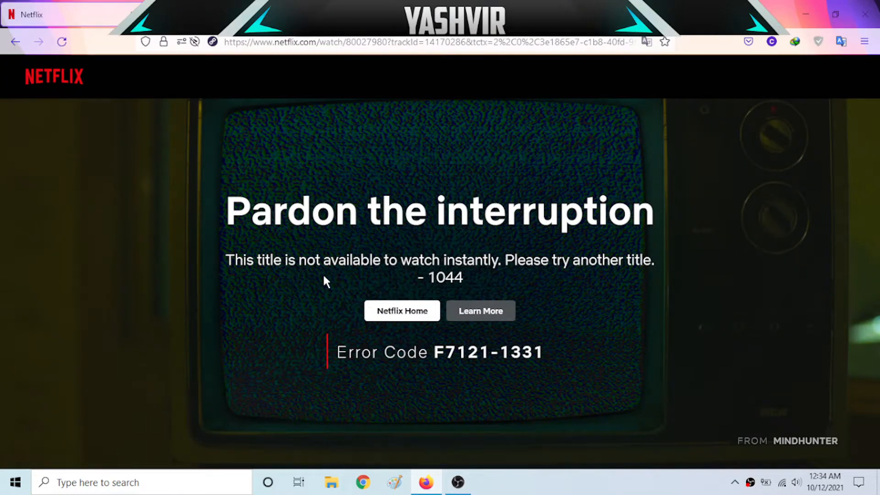
{"action": "mouse_move", "coordinate": [513, 268]}
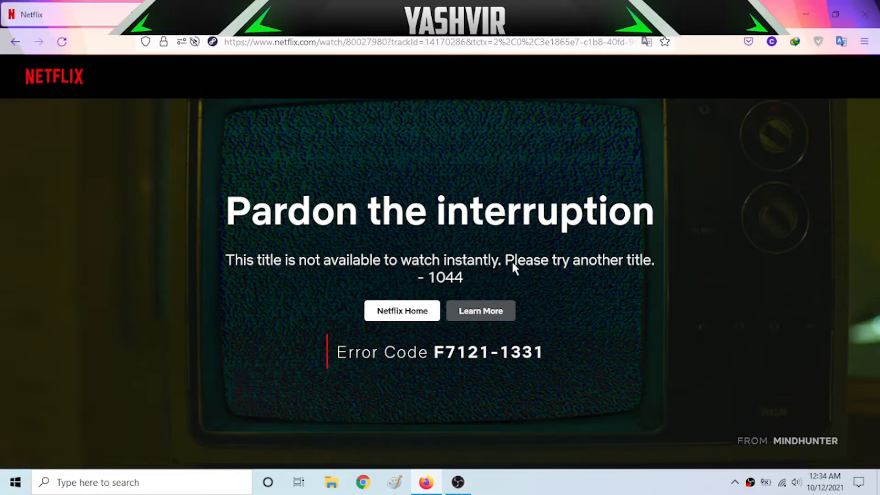
{"action": "mouse_move", "coordinate": [429, 299]}
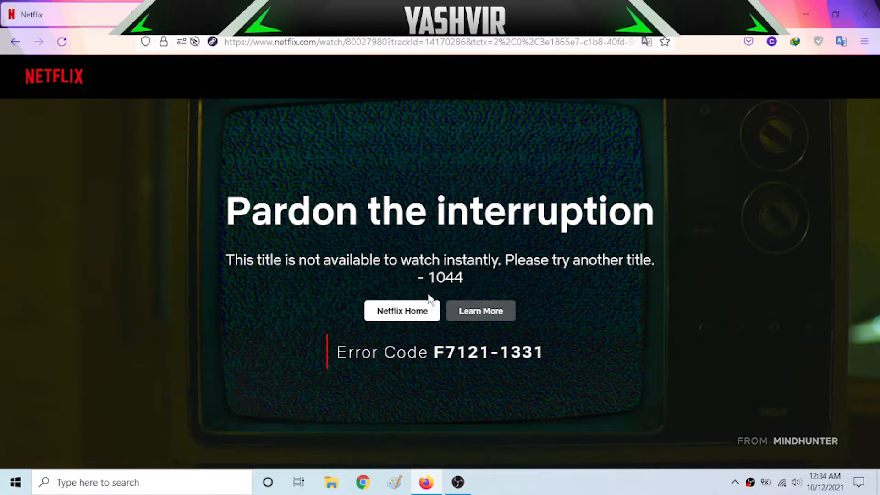
{"action": "mouse_move", "coordinate": [418, 372]}
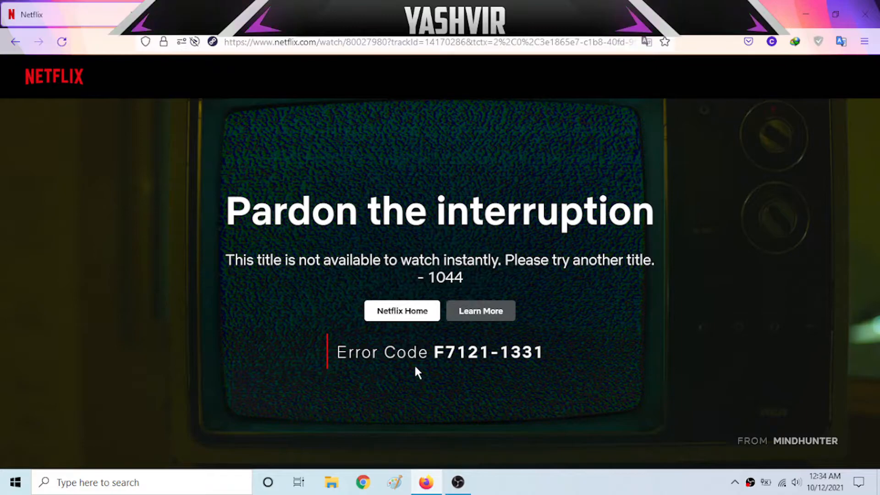
{"action": "mouse_move", "coordinate": [447, 362]}
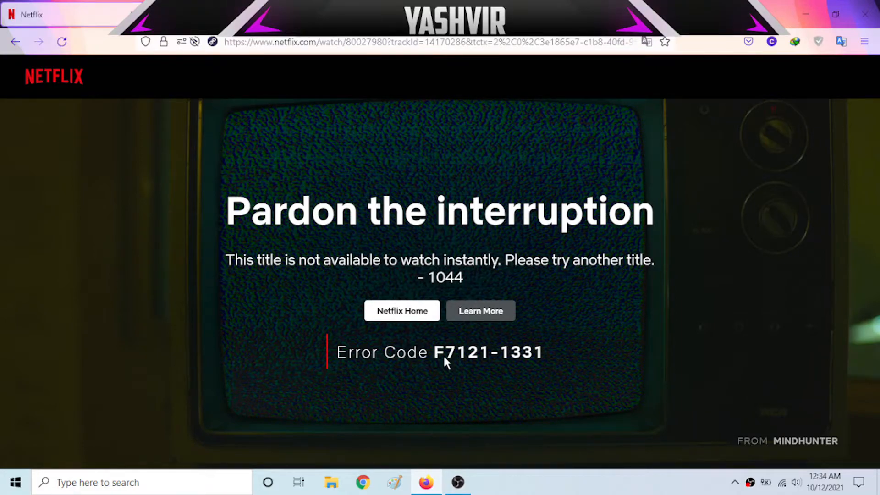
{"action": "mouse_move", "coordinate": [471, 364]}
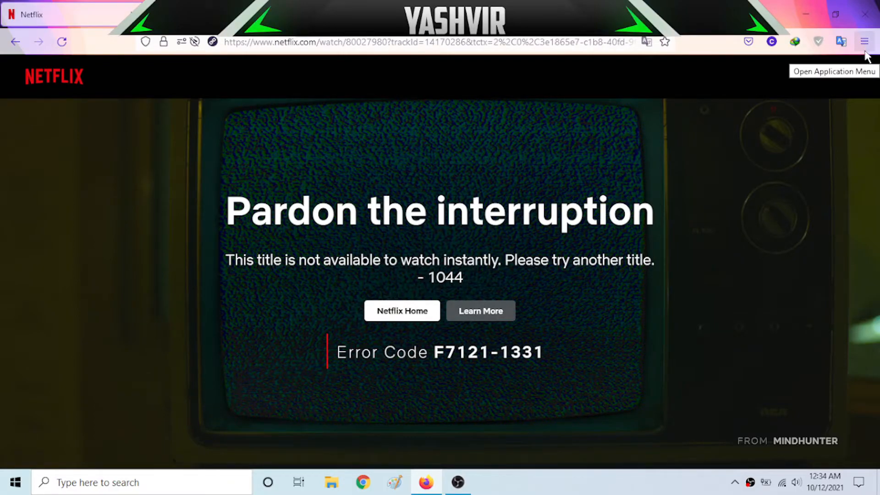
{"action": "mouse_move", "coordinate": [449, 167]}
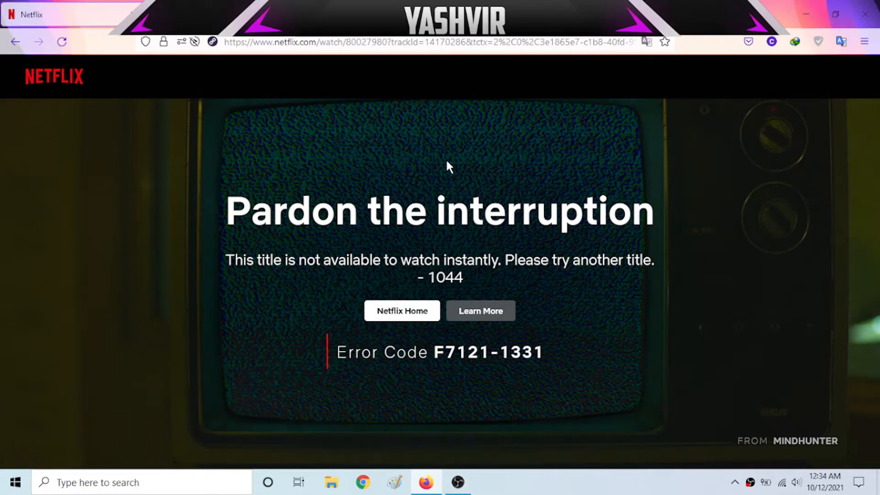
{"action": "mouse_move", "coordinate": [515, 381]}
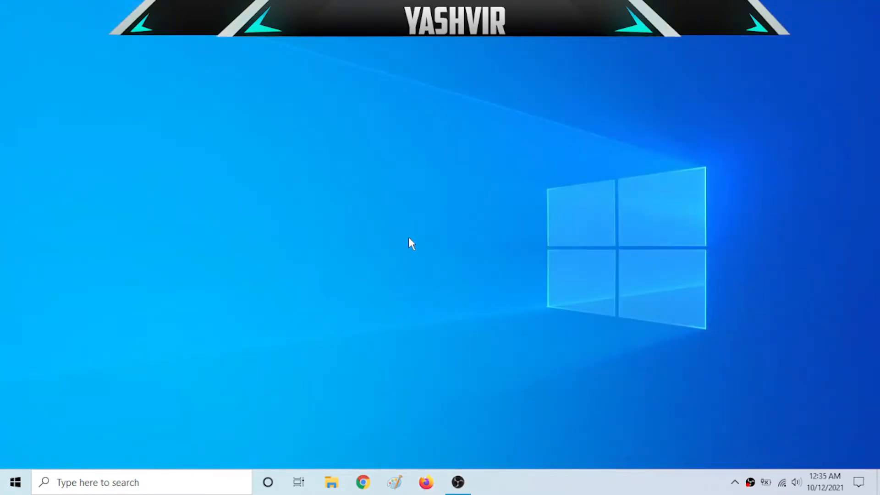
{"action": "mouse_move", "coordinate": [502, 263]}
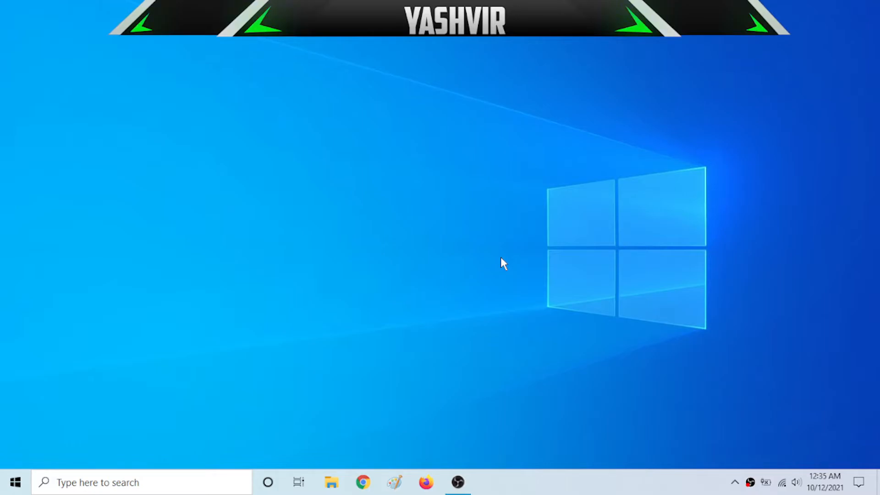
Search cmd from Start, run Command Prompt as administrator and approve the UAC prompt.
{"action": "left_click", "coordinate": [16, 482]}
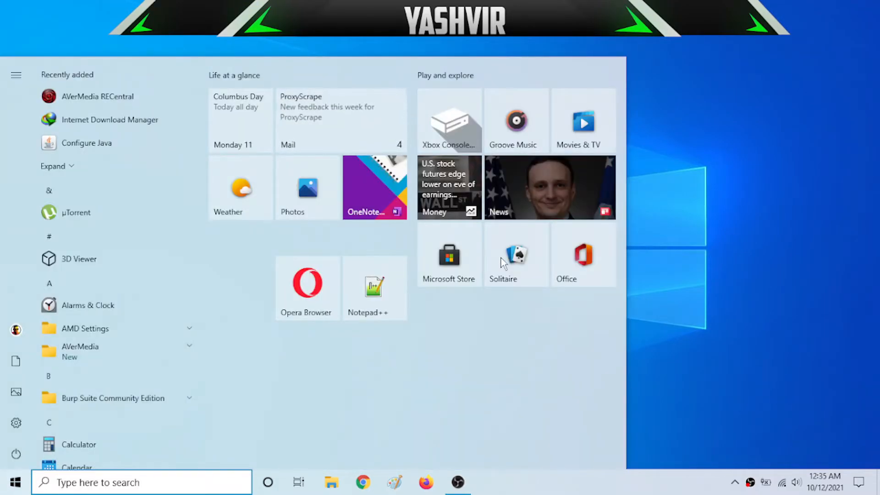
{"action": "type", "text": "cmd"}
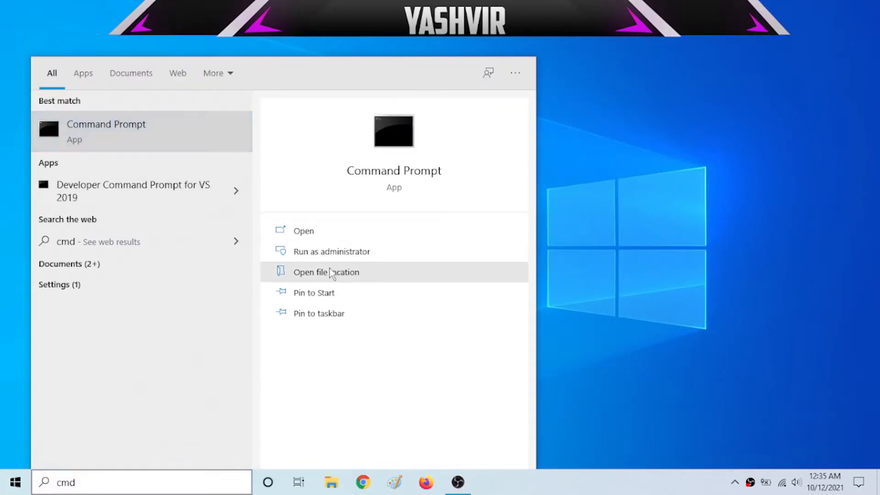
{"action": "left_click", "coordinate": [331, 251]}
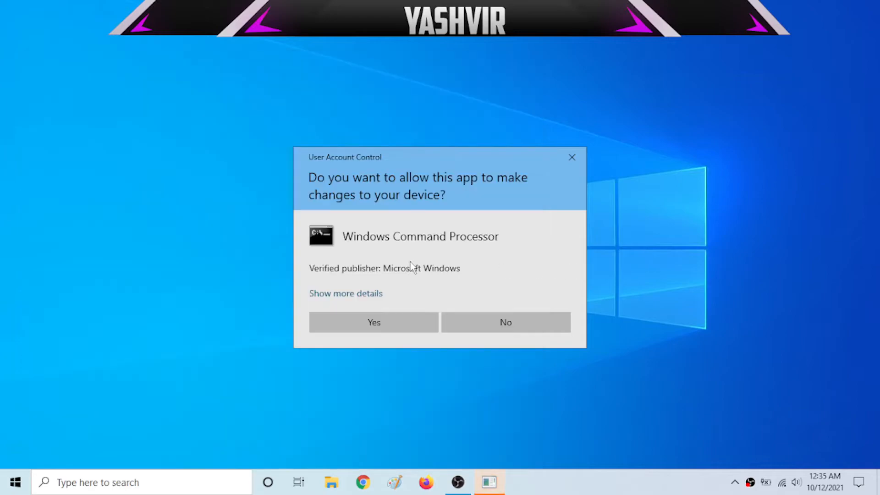
{"action": "left_click", "coordinate": [373, 322]}
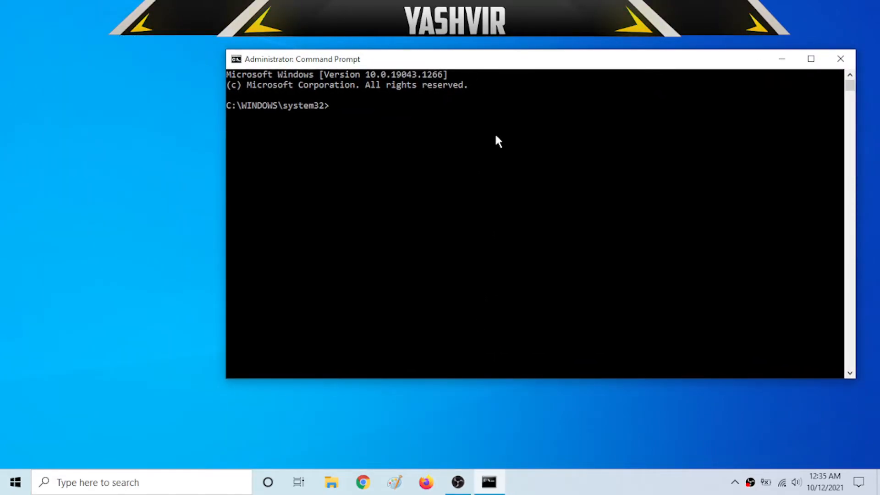
Run ipconfig /flushdns and highlight the DNS Resolver Cache flushed success message.
{"action": "type", "text": "ipc"}
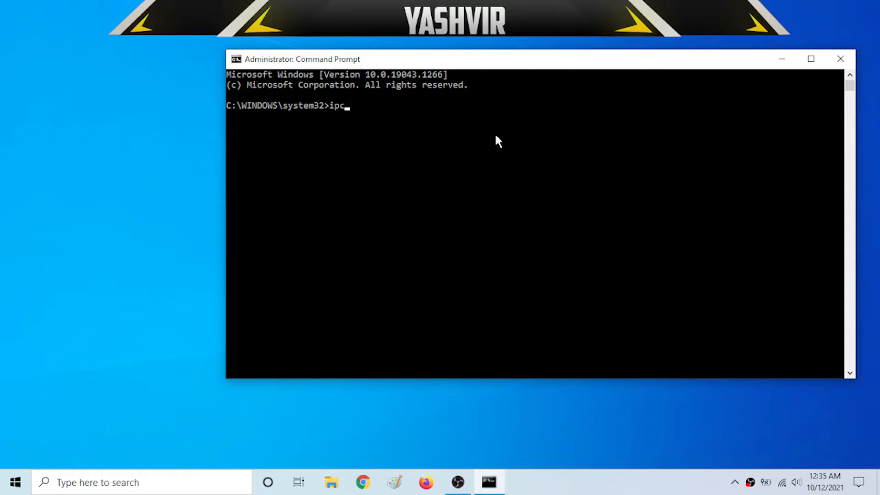
{"action": "type", "text": "onfig /"}
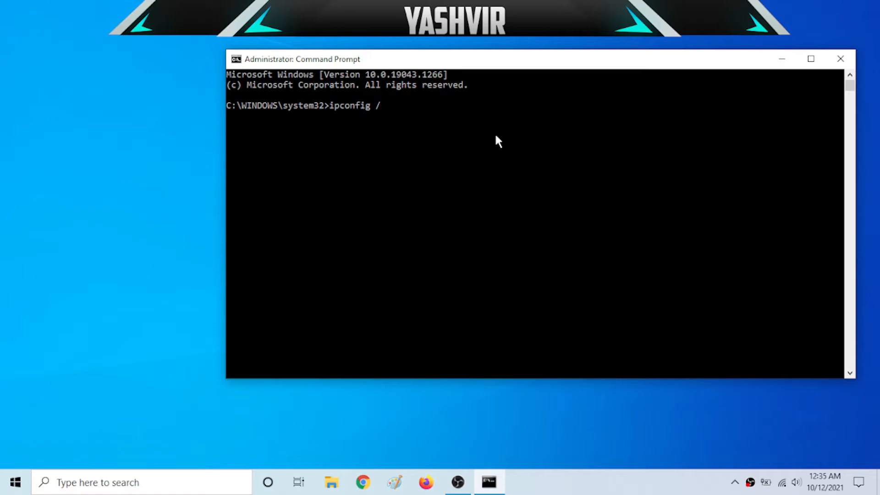
{"action": "type", "text": "flushdns"}
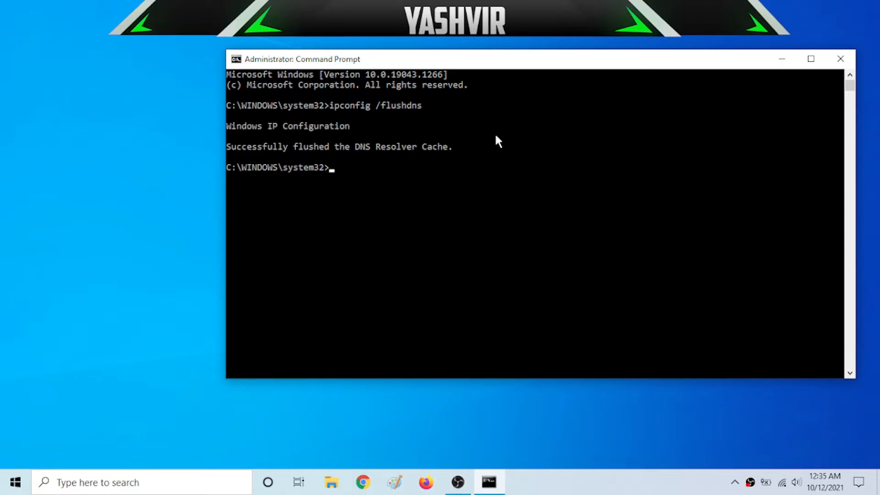
{"action": "mouse_move", "coordinate": [282, 144]}
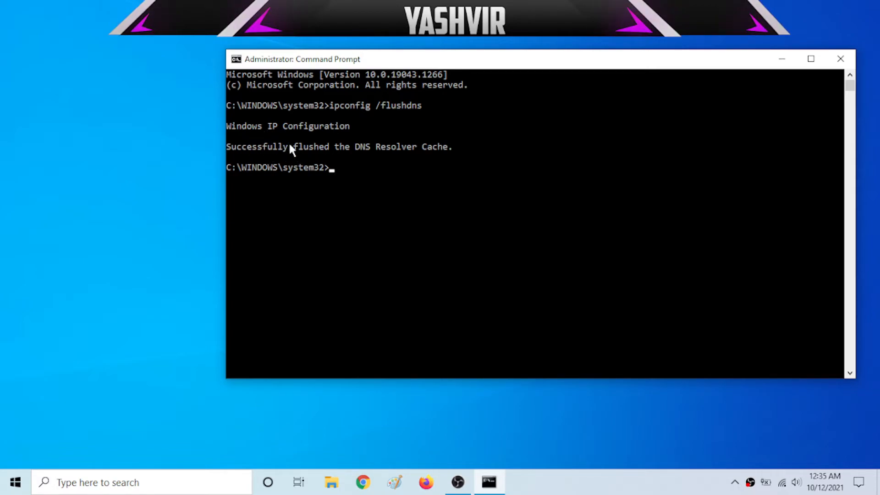
{"action": "left_click_drag", "start_coordinate": [272, 147], "coordinate": [341, 147]}
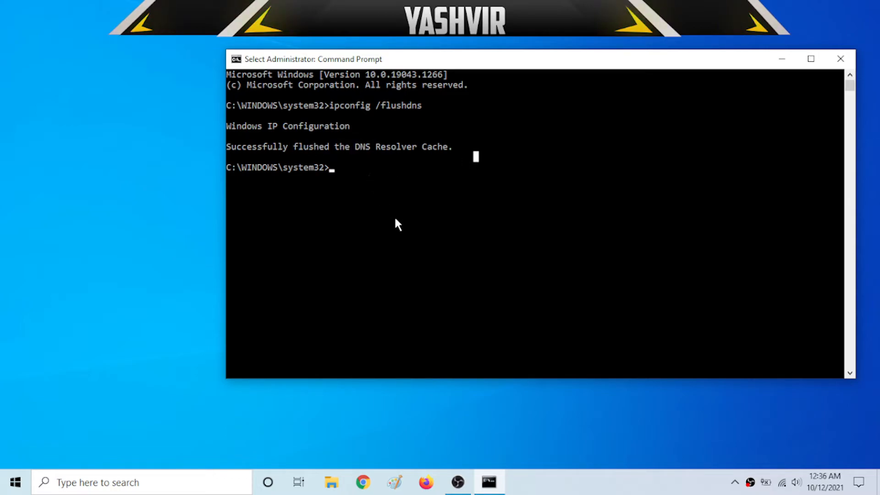
Run netsh winsock reset to reset the Winsock catalog, then close the administrator console.
{"action": "type", "text": "net"}
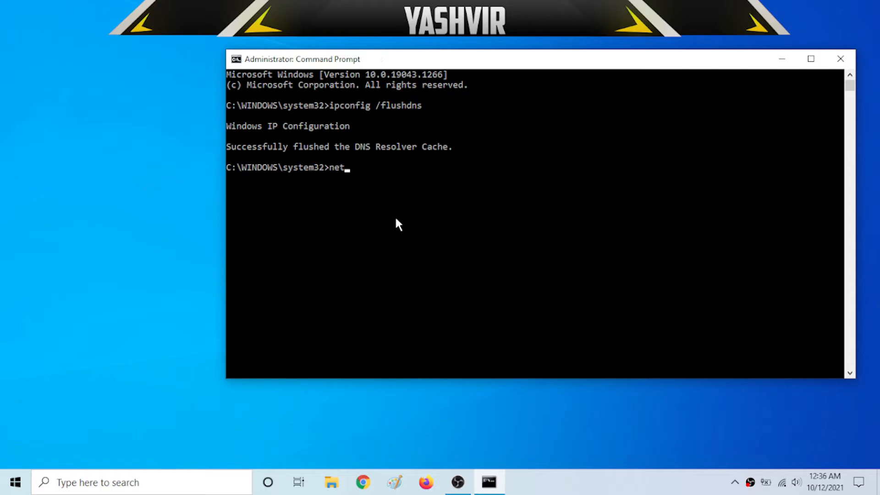
{"action": "type", "text": "s"}
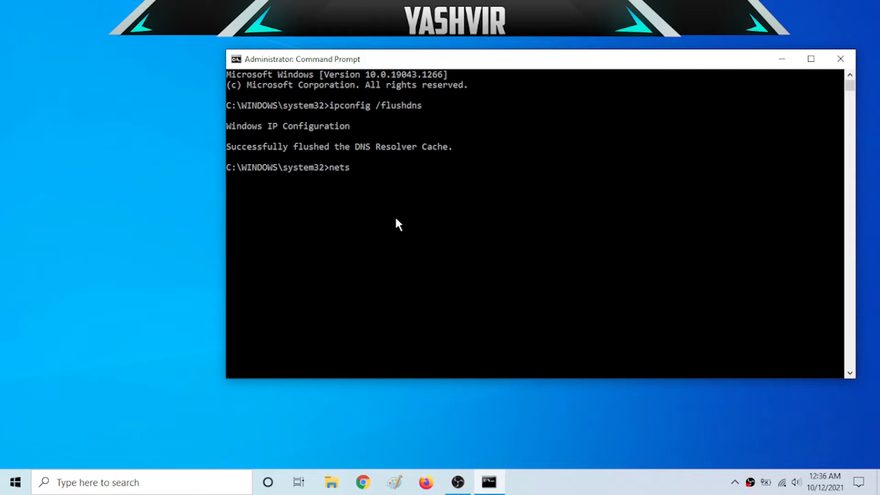
{"action": "type", "text": "h win"}
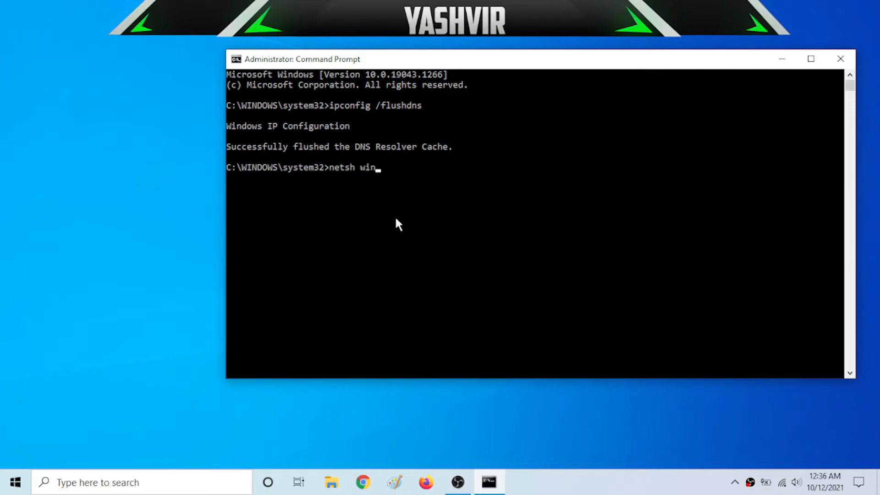
{"action": "type", "text": "sock"}
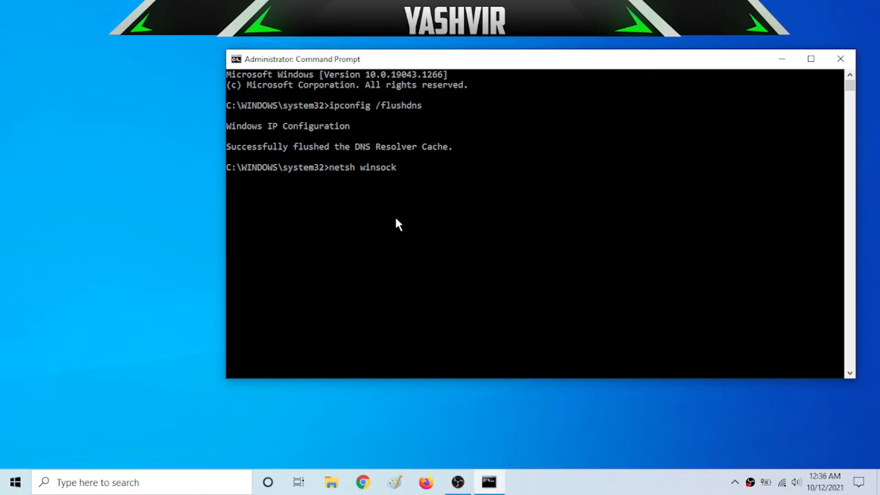
{"action": "type", "text": "reset"}
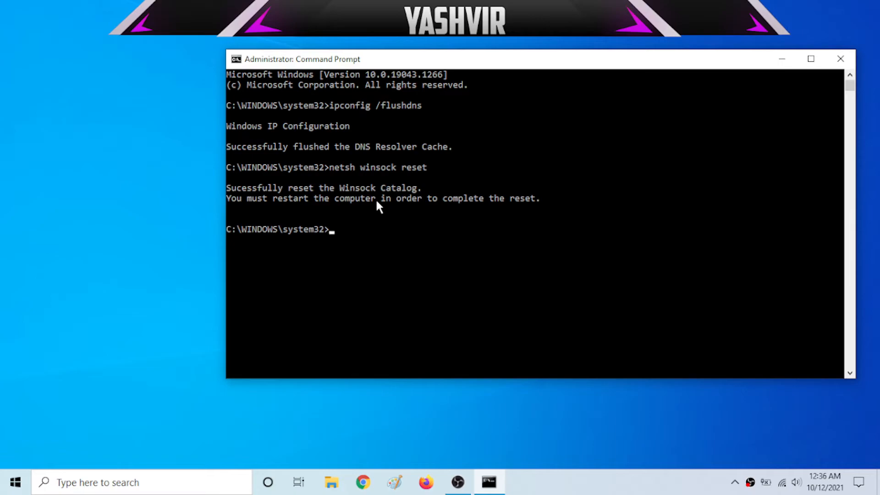
{"action": "mouse_move", "coordinate": [324, 198]}
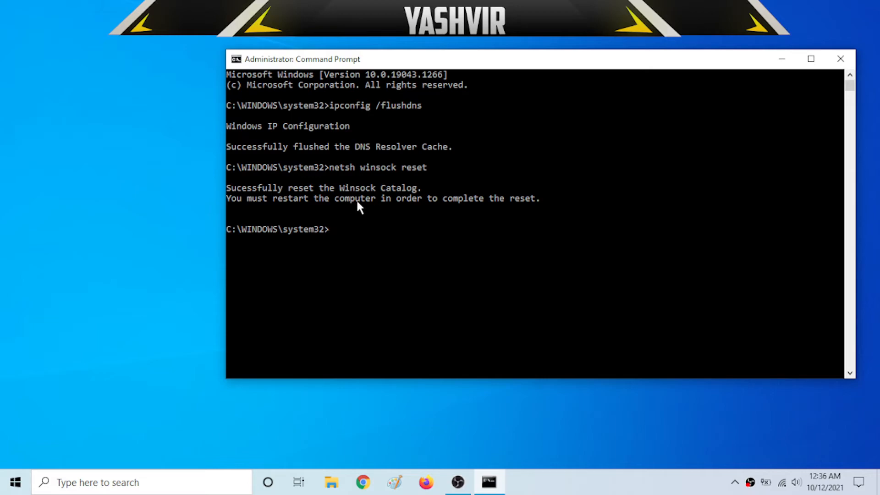
{"action": "mouse_move", "coordinate": [515, 211]}
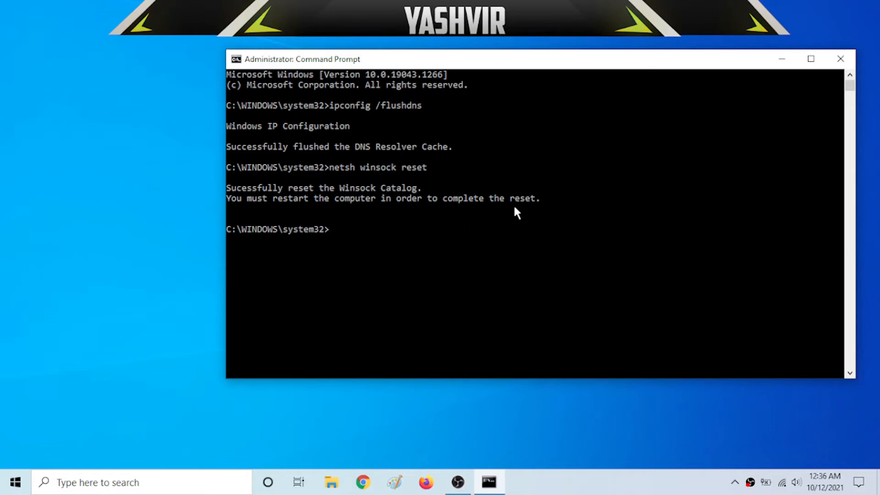
{"action": "mouse_move", "coordinate": [739, 122]}
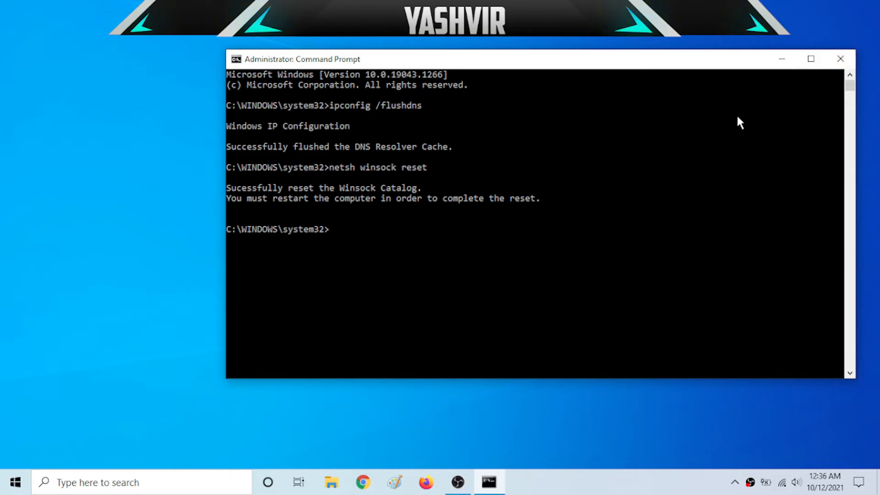
{"action": "mouse_move", "coordinate": [358, 164]}
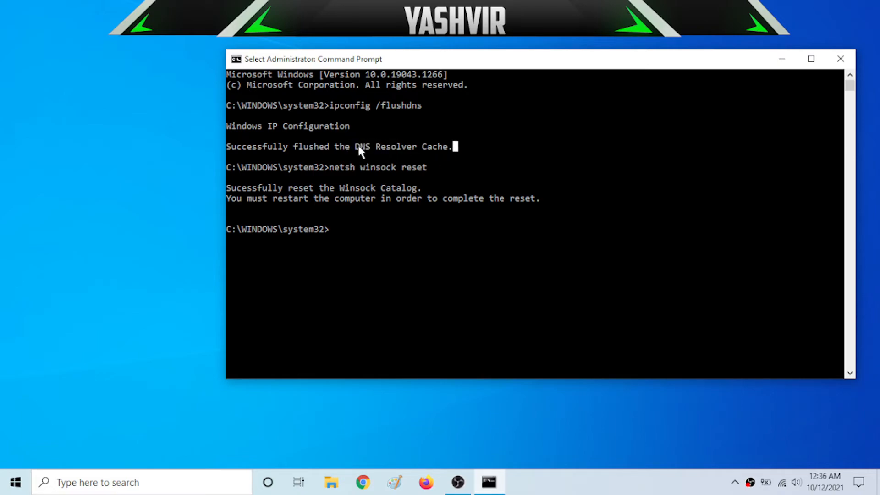
{"action": "mouse_move", "coordinate": [380, 202]}
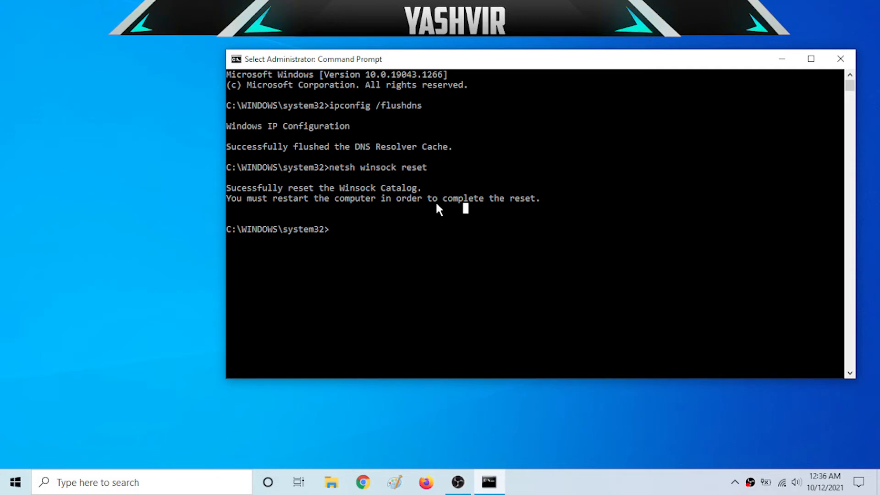
{"action": "mouse_move", "coordinate": [533, 231]}
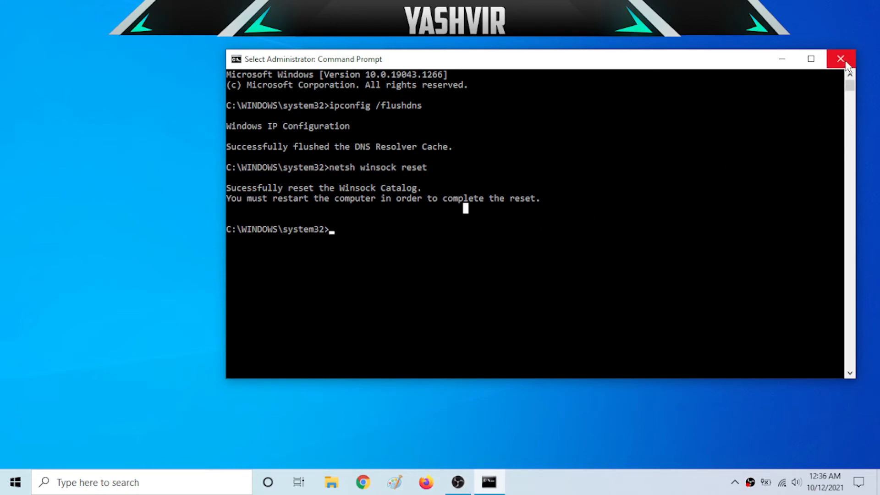
{"action": "left_click", "coordinate": [841, 59]}
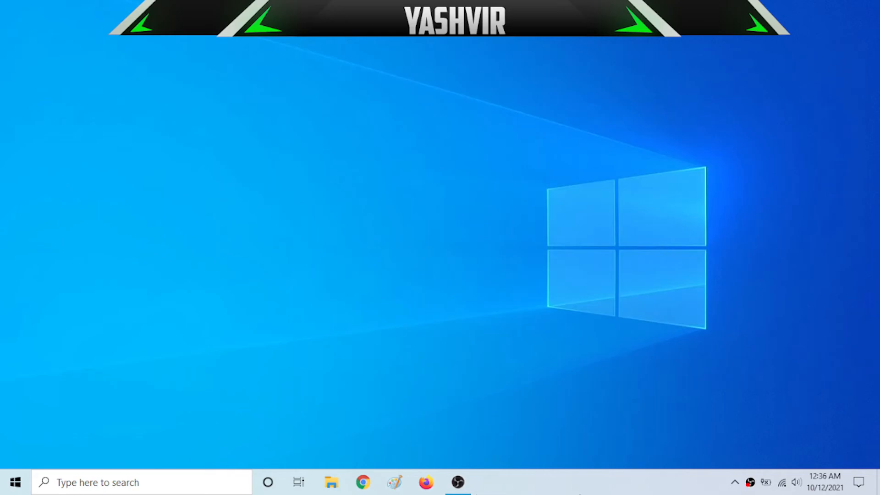
{"action": "mouse_move", "coordinate": [651, 481]}
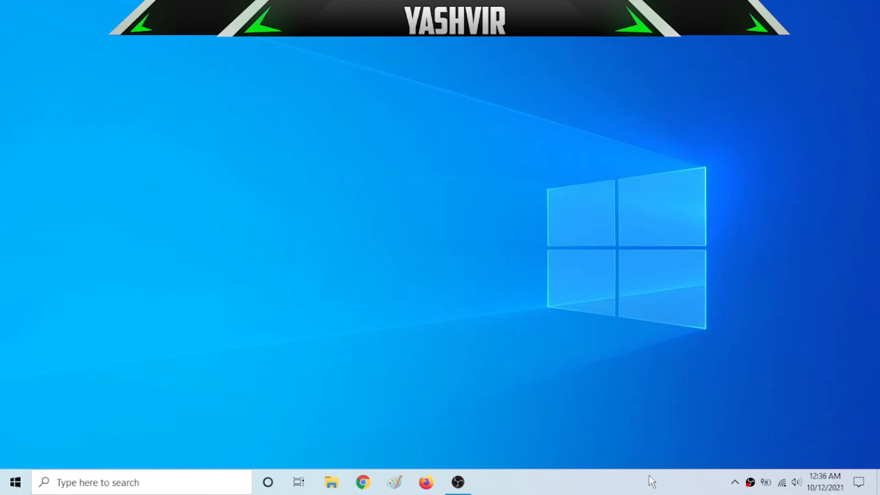